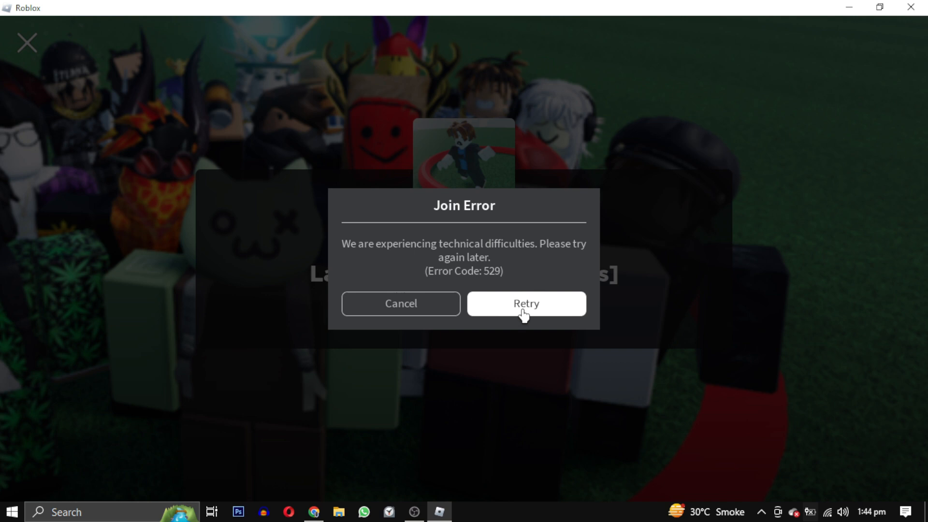
# Step: Retry joining after error 529, then review the Roblox status page services all reading Operational
pyautogui.click(524, 302)
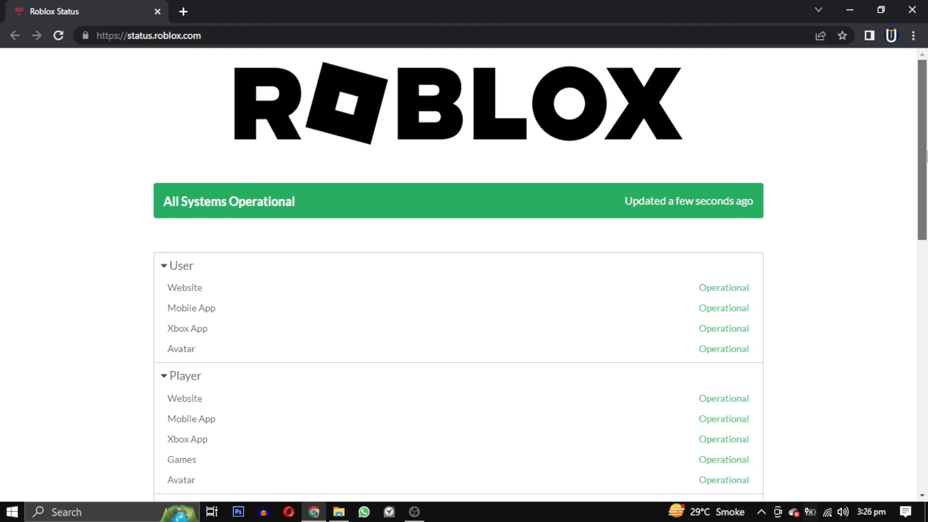
pyautogui.scroll(-3)
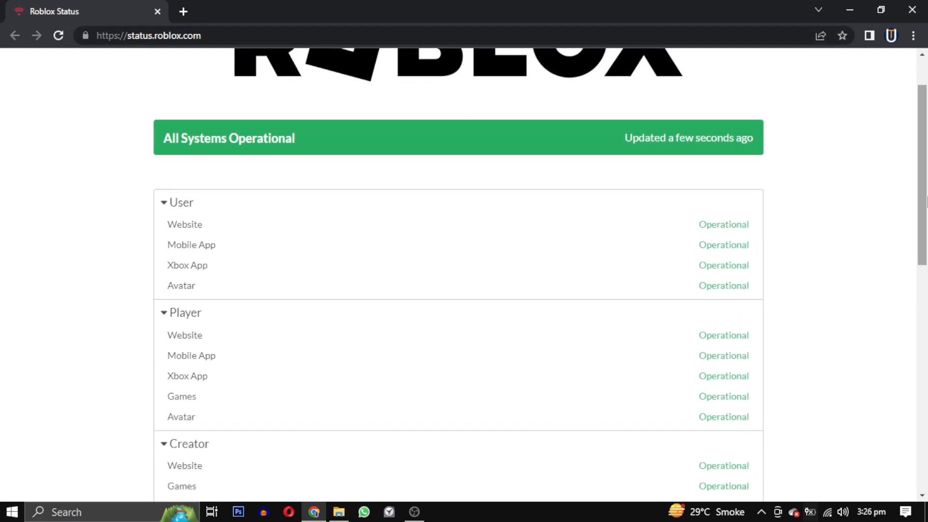
pyautogui.scroll(-3)
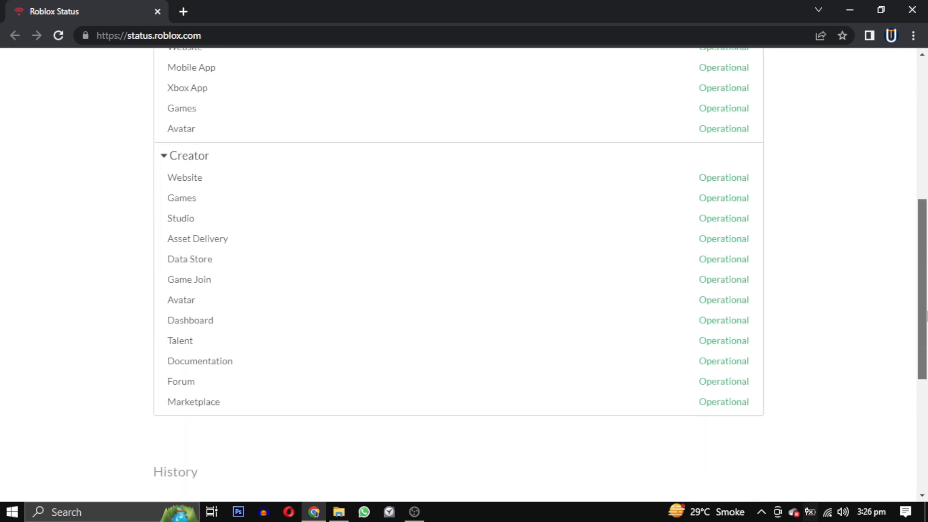
pyautogui.scroll(3)
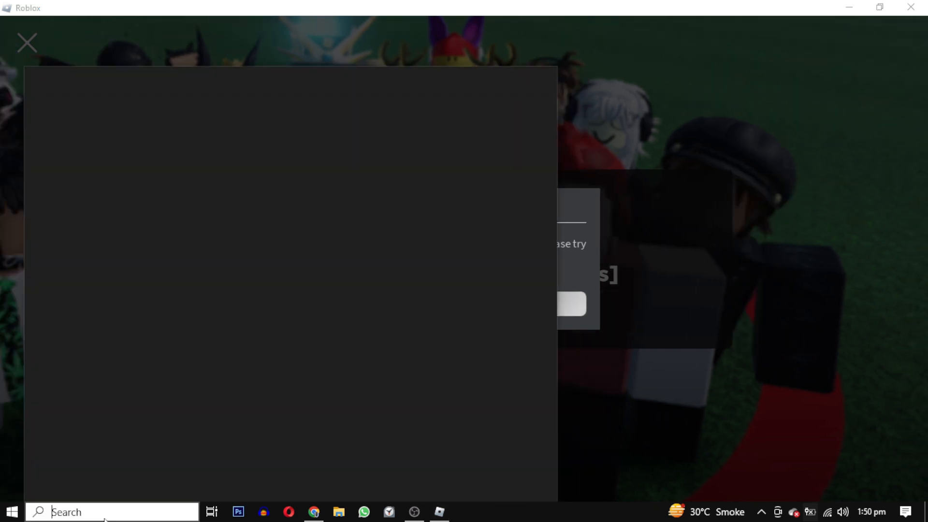
# Step: Reach Network and Sharing Center via Control Panel search, showing the TP-Link Wi-Fi network
pyautogui.write('contr')
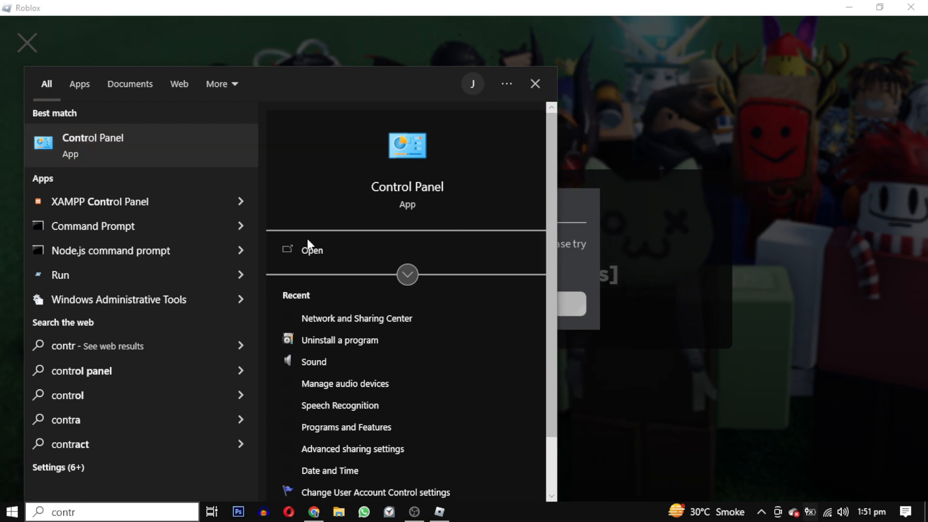
pyautogui.click(310, 250)
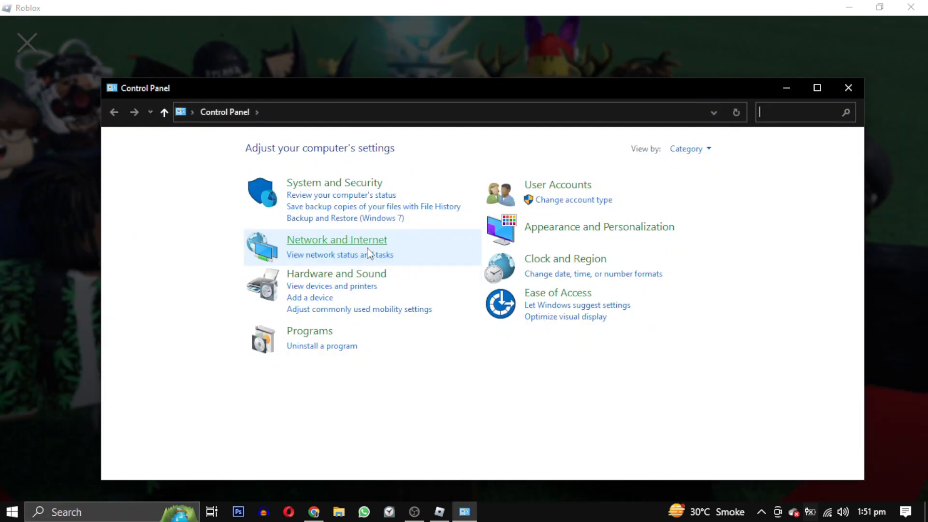
pyautogui.click(337, 240)
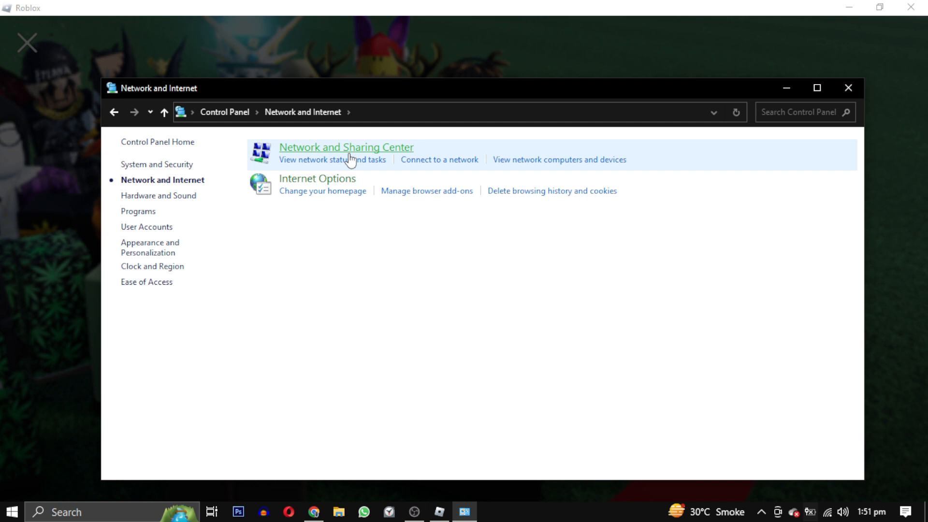
pyautogui.click(346, 147)
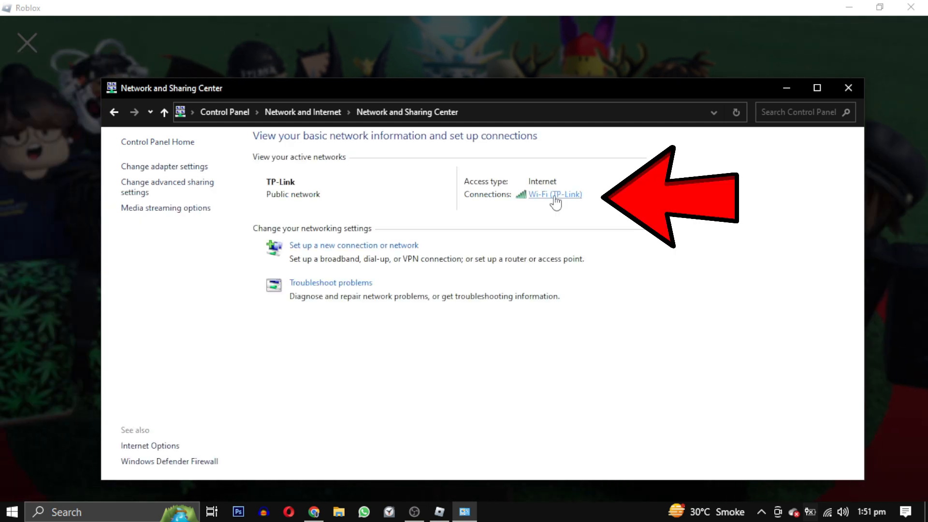
# Step: Bring up the TP-Link Wi-Fi connection's properties and select Internet Protocol Version 4
pyautogui.click(554, 194)
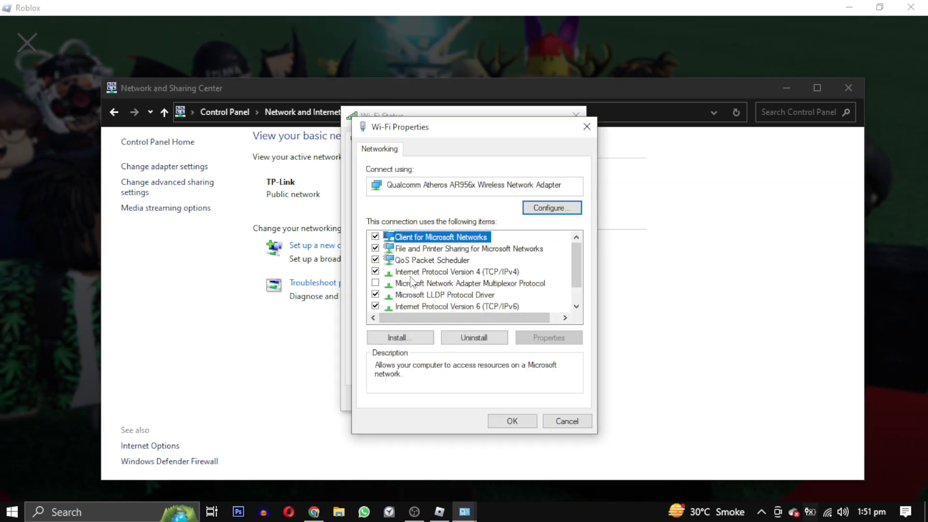
pyautogui.click(452, 270)
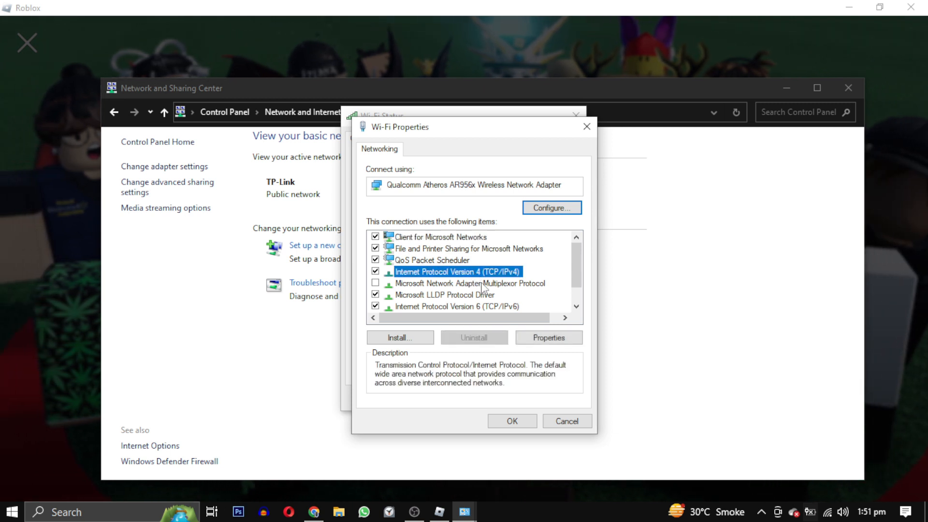
# Step: Replace the IPv4 DNS servers 1.1.1.1 / 1.0.0.1 with 8.8.8.8 and 8.8.4.4 and confirm
pyautogui.click(547, 337)
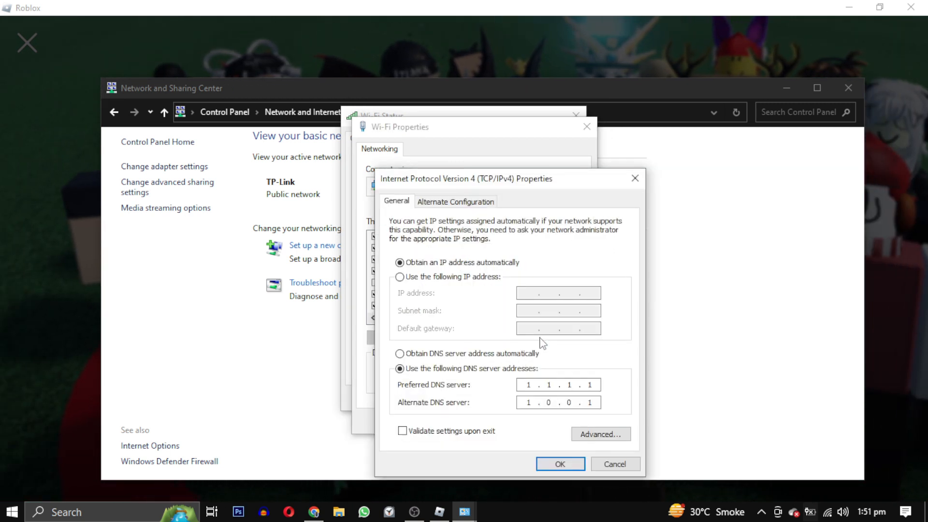
pyautogui.moveTo(479, 395)
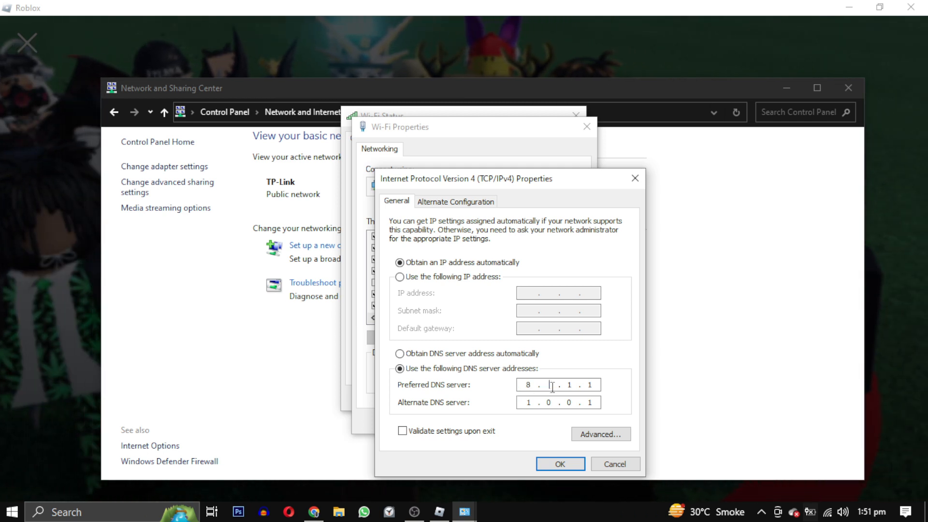
pyautogui.write('8.8.8.8')
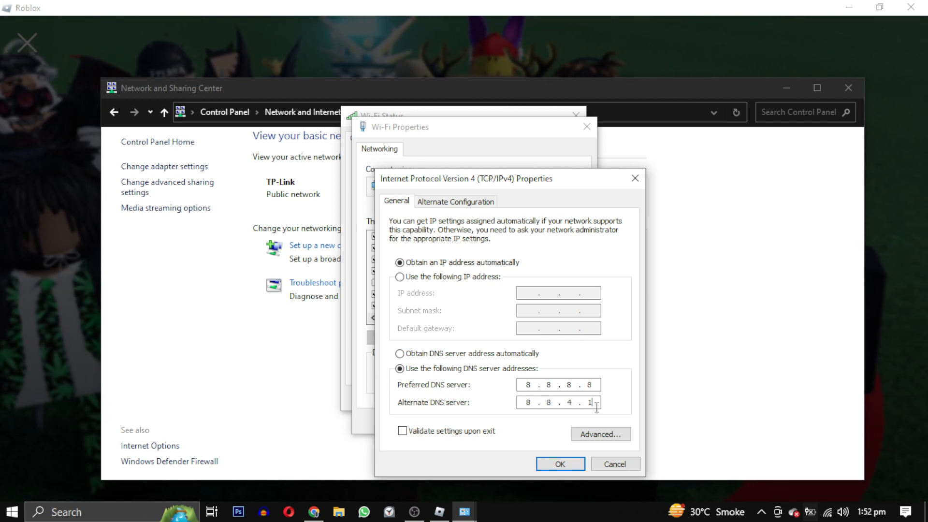
pyautogui.press('Backspace')
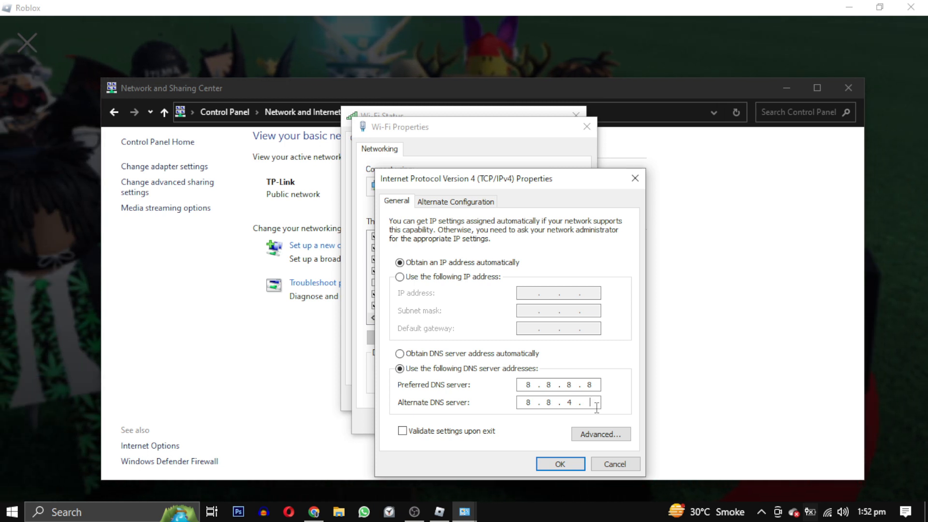
pyautogui.click(558, 463)
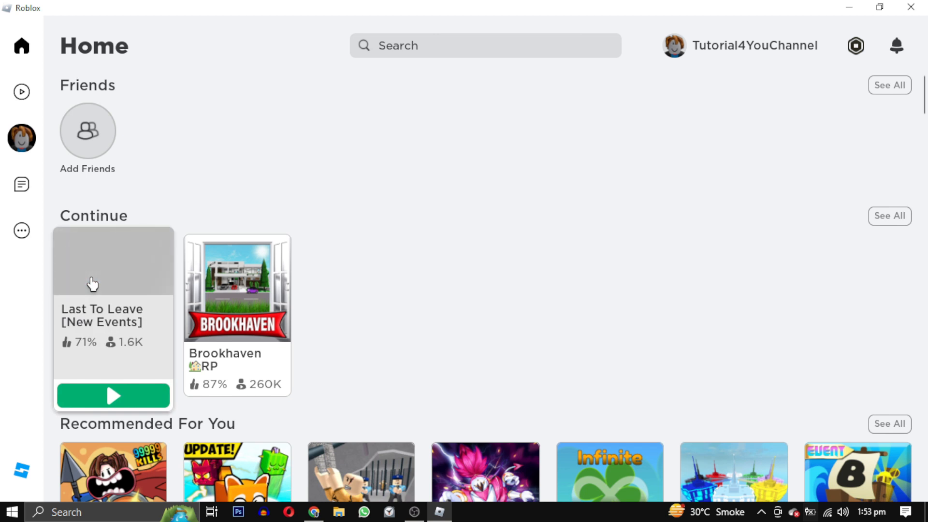
# Step: Join Last To Leave [New Events] from Home and start playing in its lobby without a join error
pyautogui.click(112, 260)
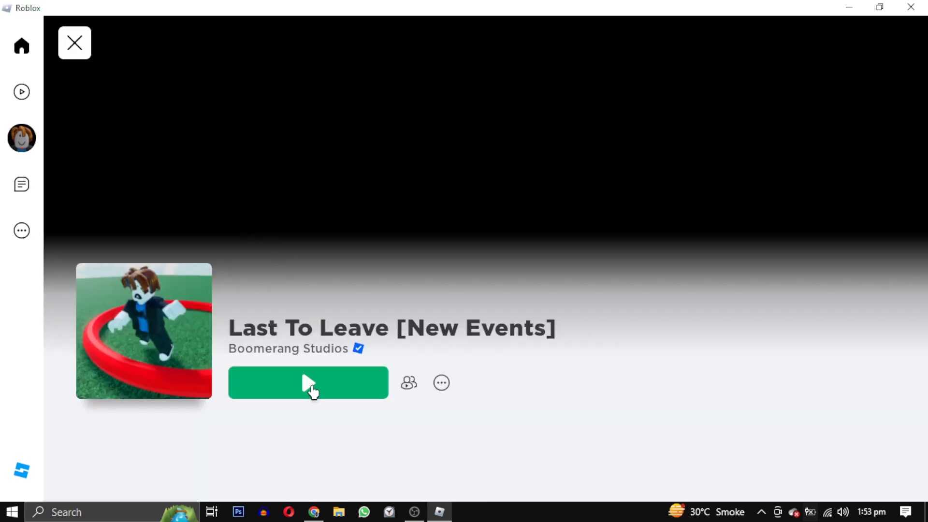
pyautogui.click(307, 382)
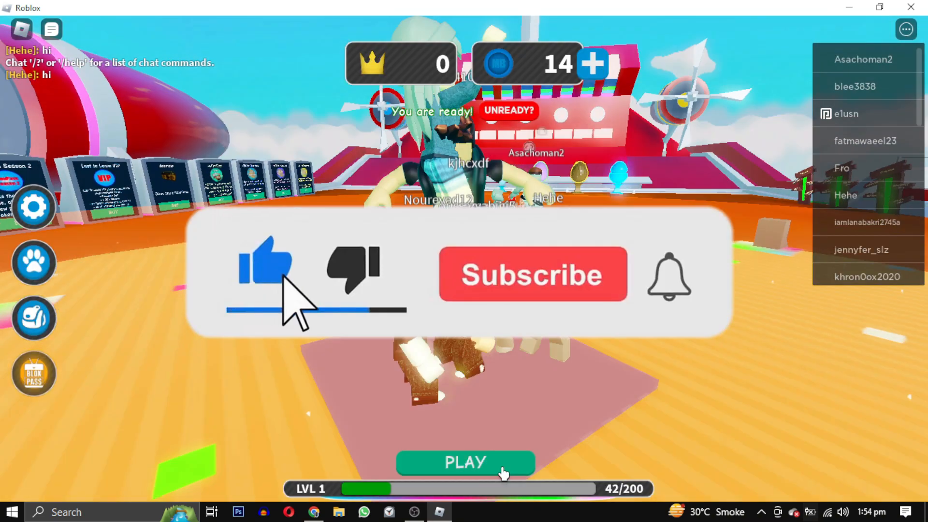
pyautogui.click(534, 274)
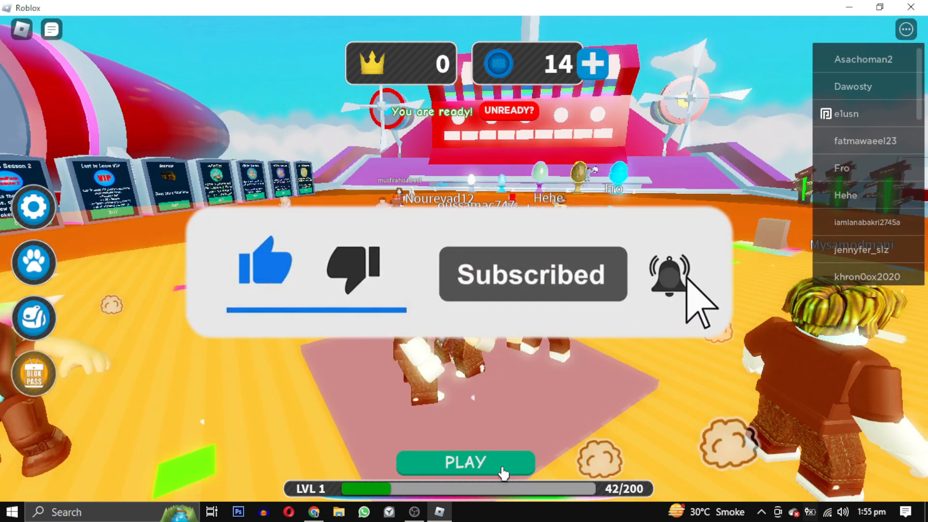